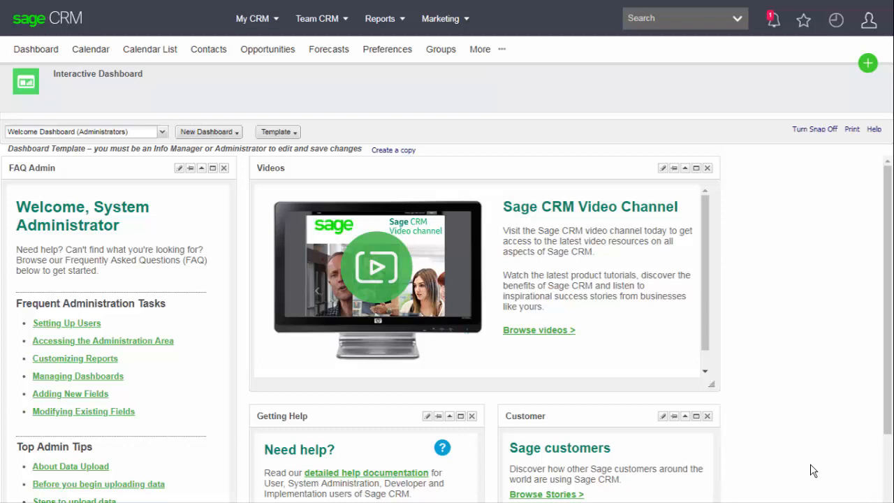
Expand the Welcome Dashboard (Administrators) selector to list available dashboards
click(80, 132)
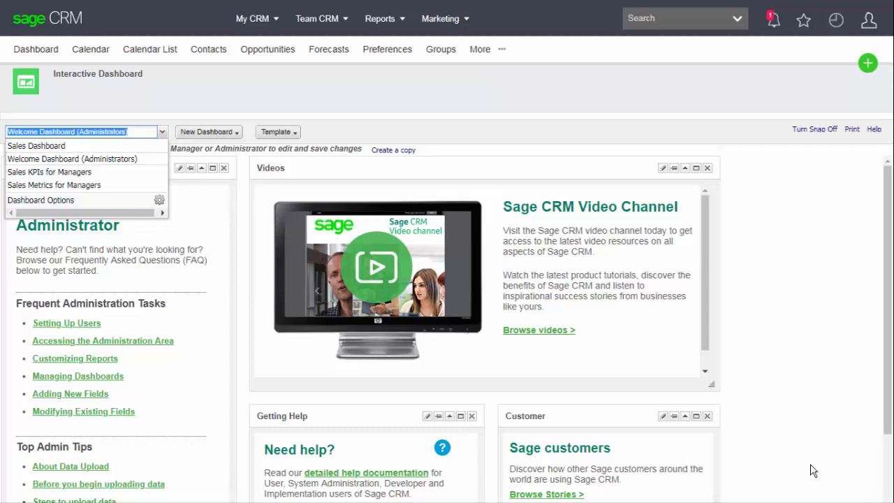
Switch to the Sales Dashboard and reload it
click(36, 145)
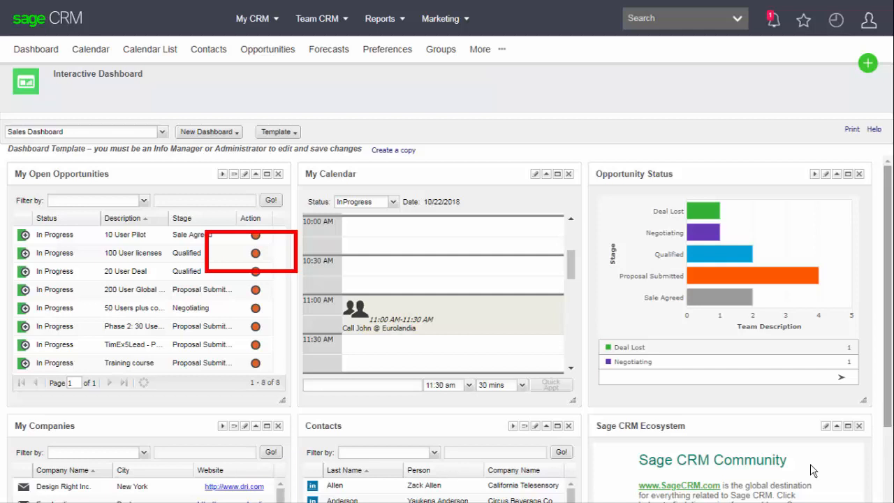
click(255, 253)
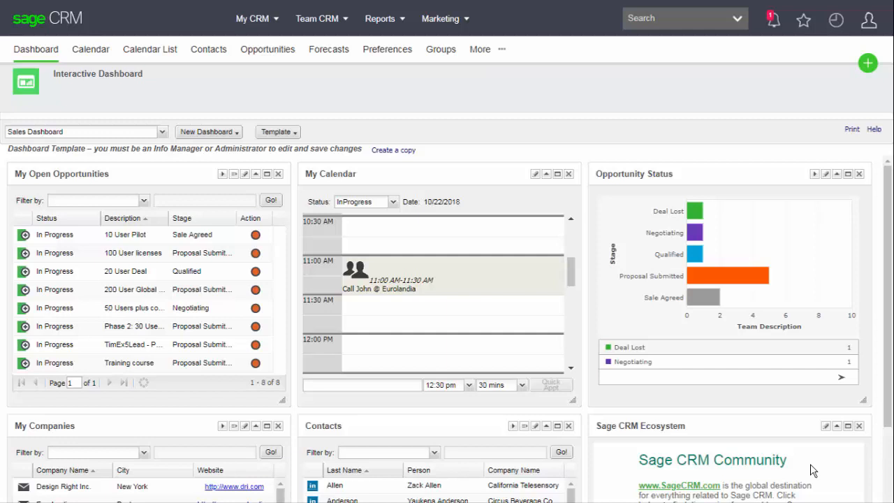
Select the Sales KPIs for Managers dashboard and show recently viewed records
click(83, 131)
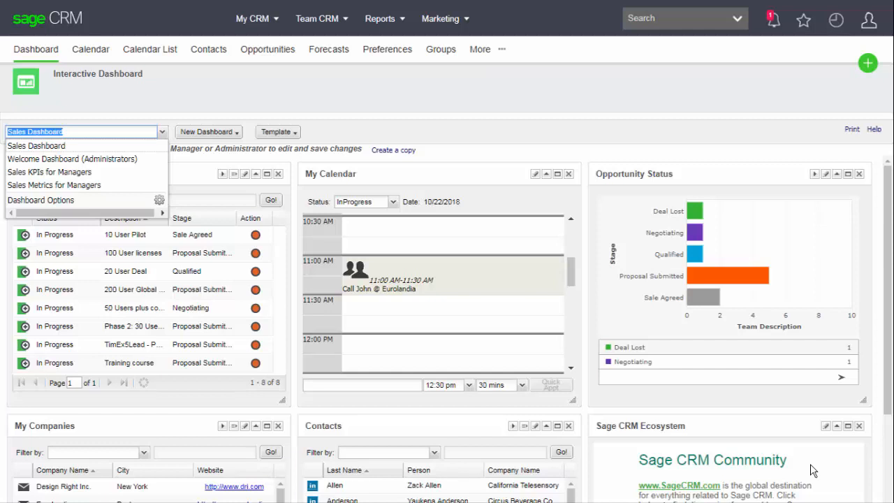
click(50, 172)
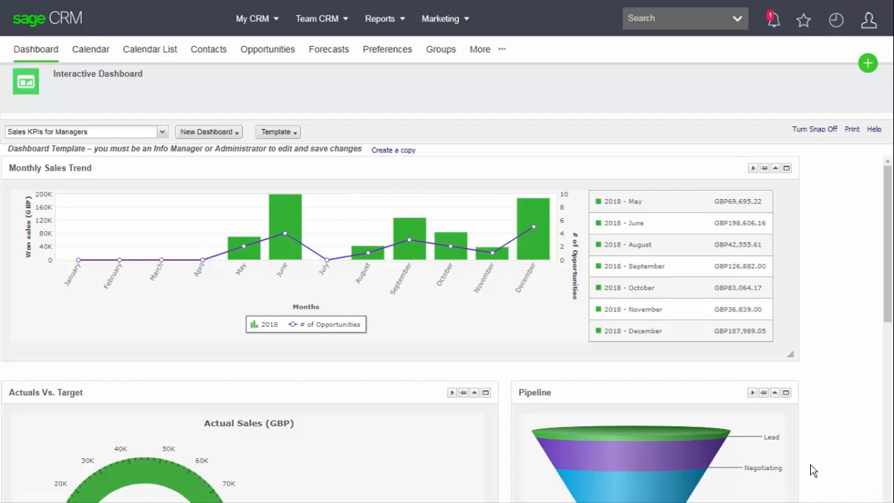
click(836, 20)
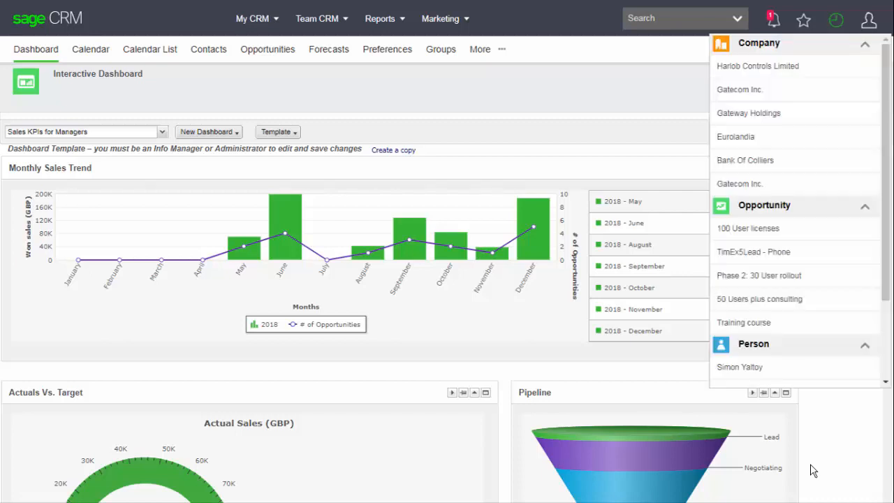
Open Gatecom Inc. from recent records, then go to user Preferences
click(739, 90)
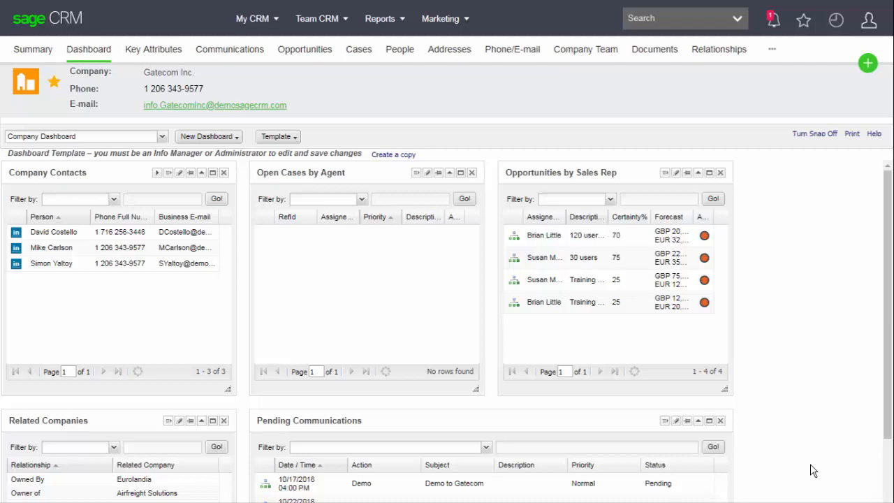
click(869, 20)
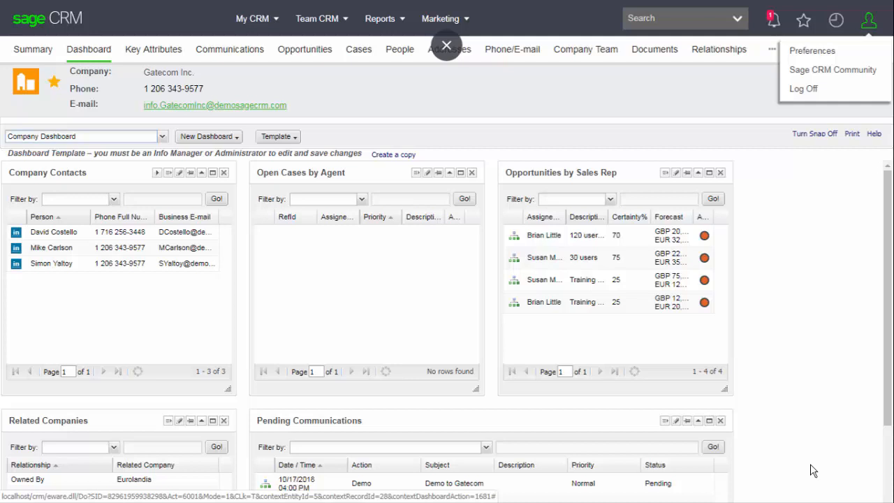
click(811, 51)
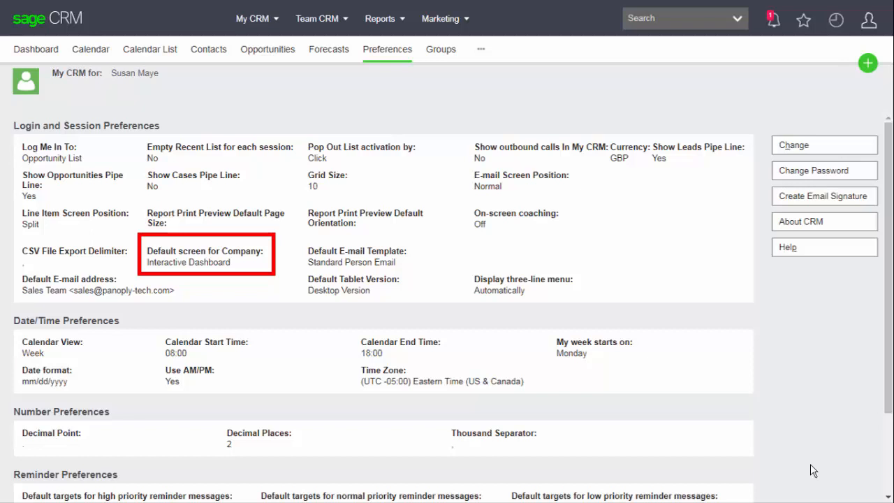
In My CRM Dashboard Options, set Sales KPIs for Managers as default
click(253, 18)
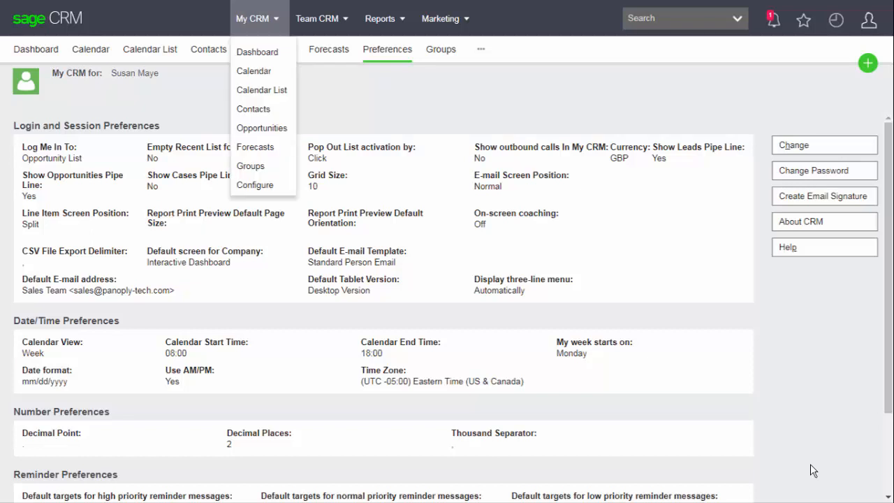
click(257, 52)
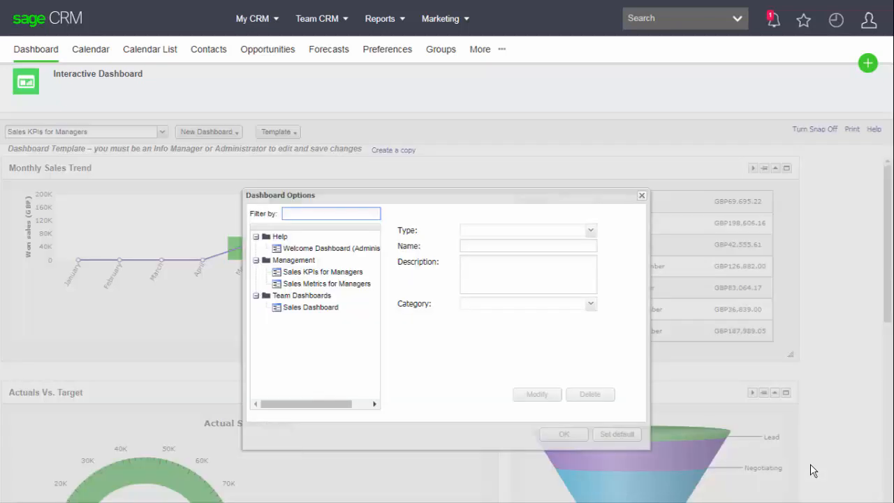
click(322, 271)
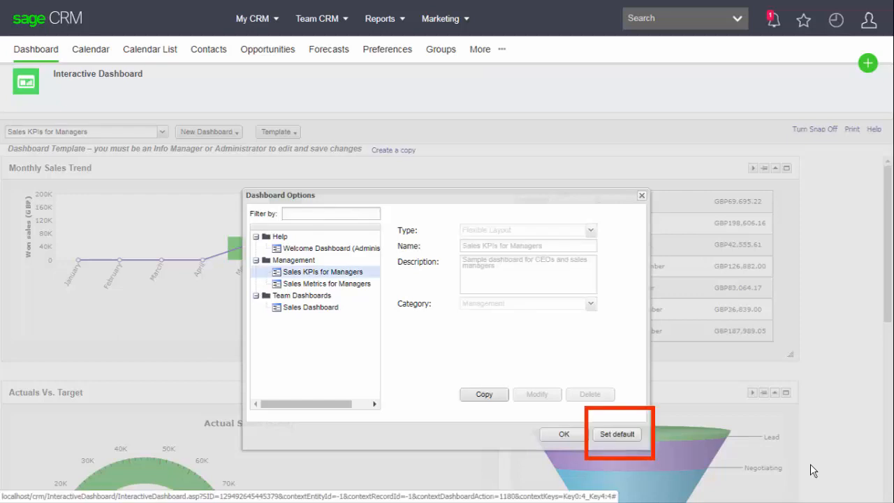
click(617, 434)
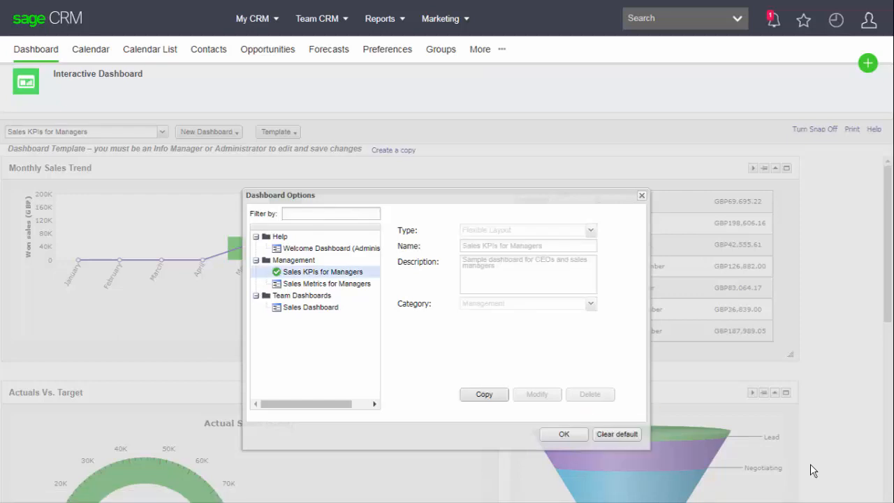
click(564, 434)
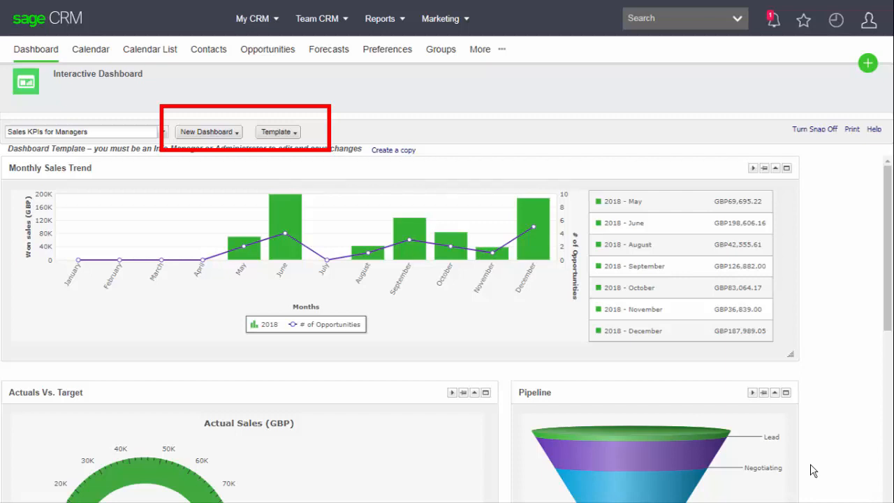
View the Template types, then the New Dashboard choices
click(277, 131)
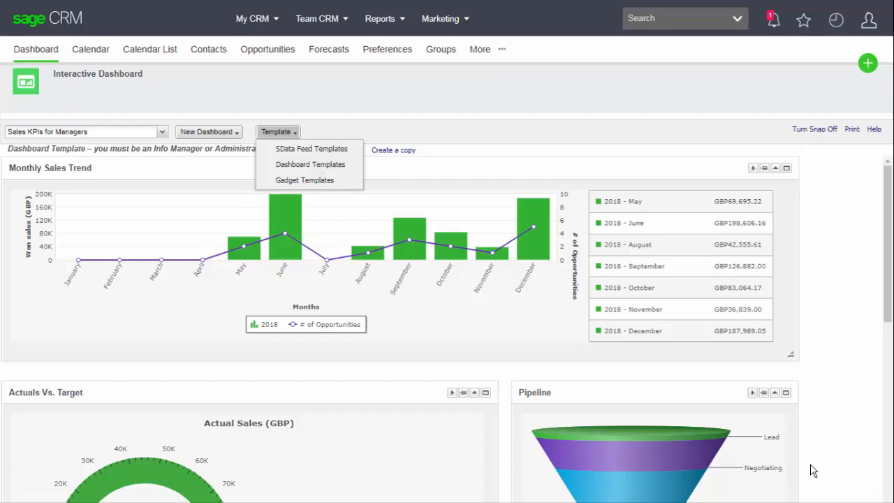
click(207, 131)
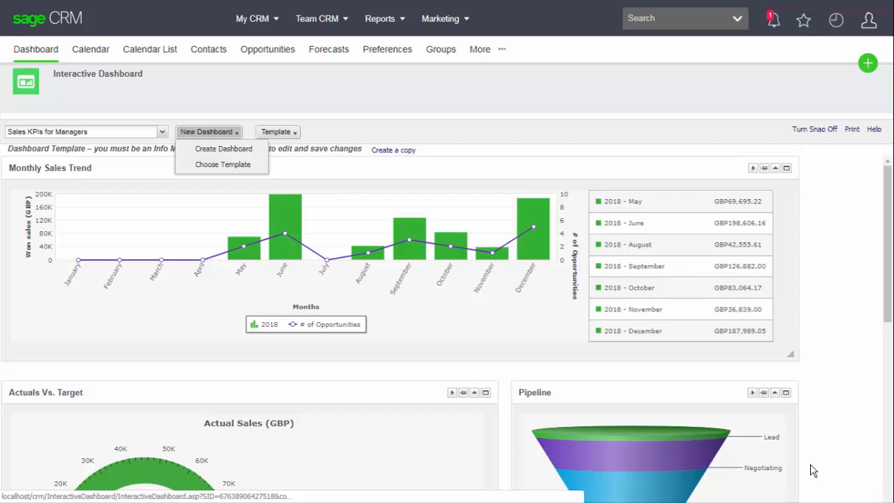
Create a dashboard from scratch named 'Training'
click(223, 148)
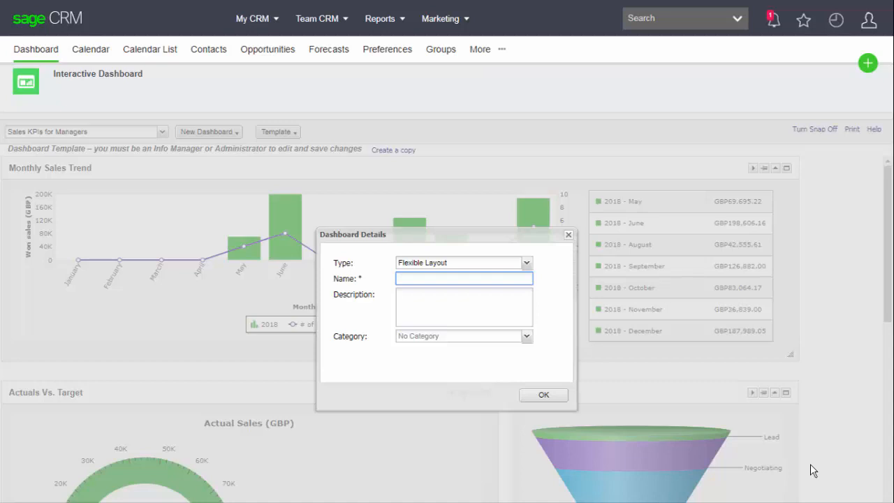
text(Training)
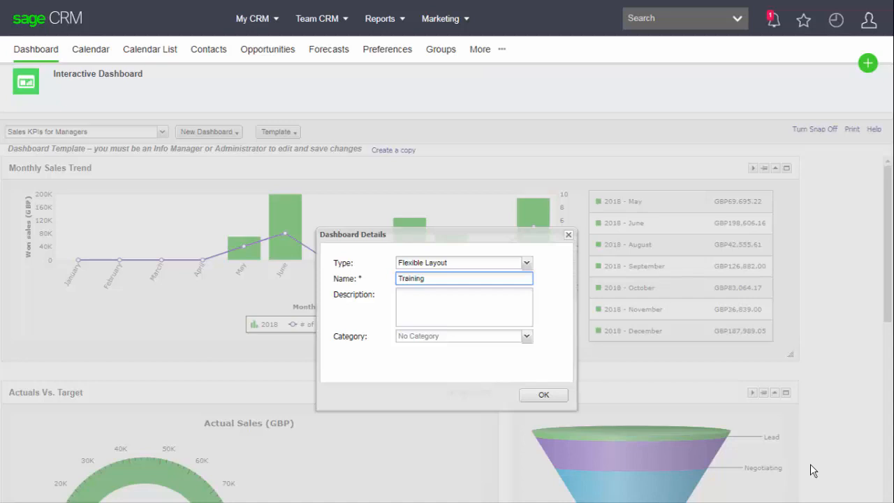
click(543, 395)
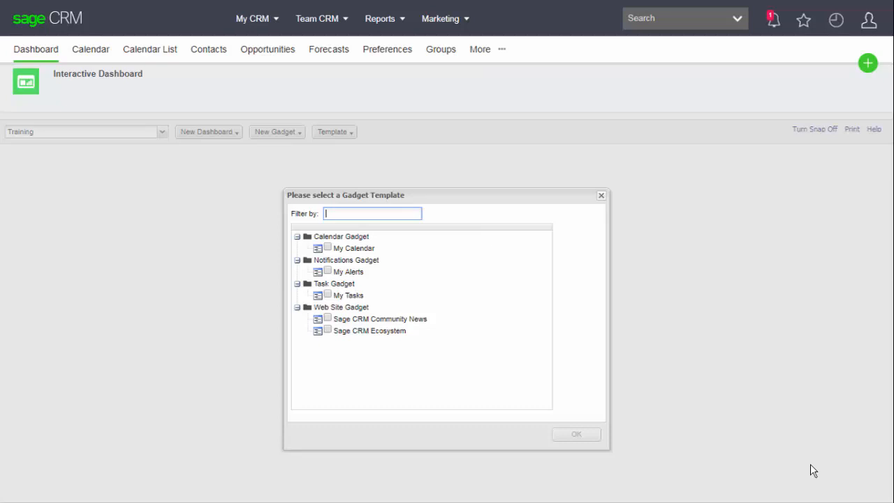
Add the Sage CRM Community News gadget, then delete it from Training
click(327, 318)
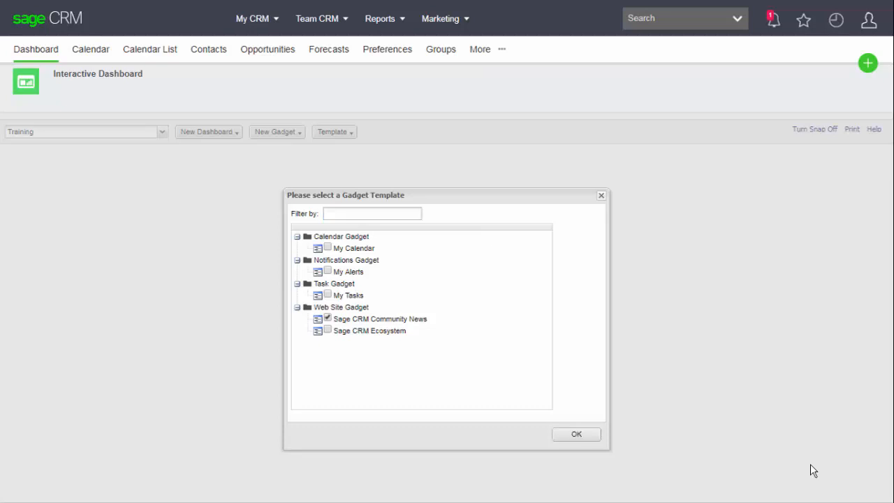
click(576, 433)
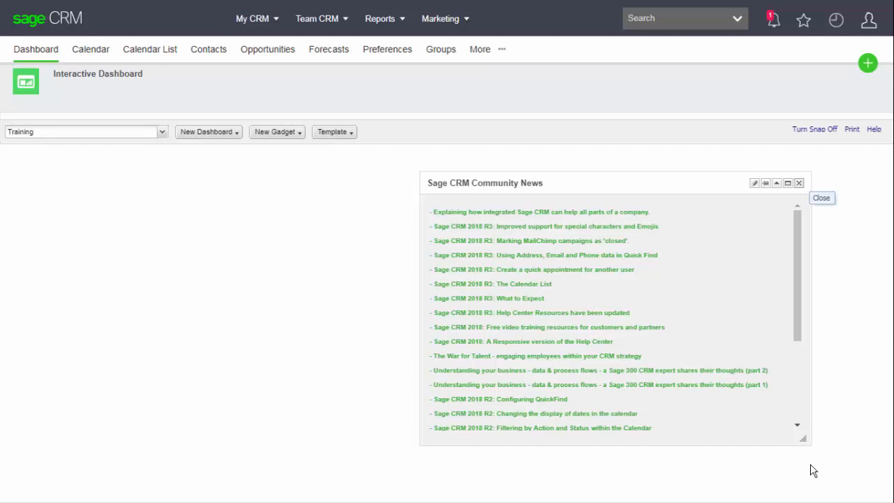
click(799, 182)
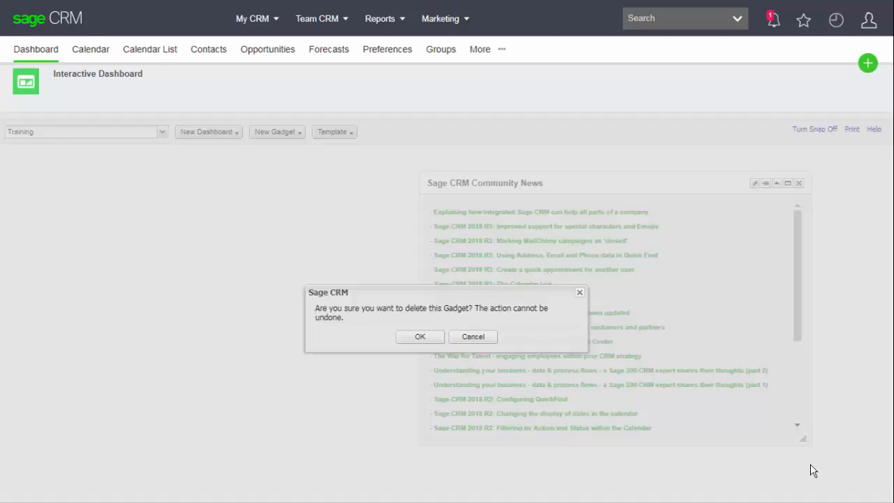
click(420, 336)
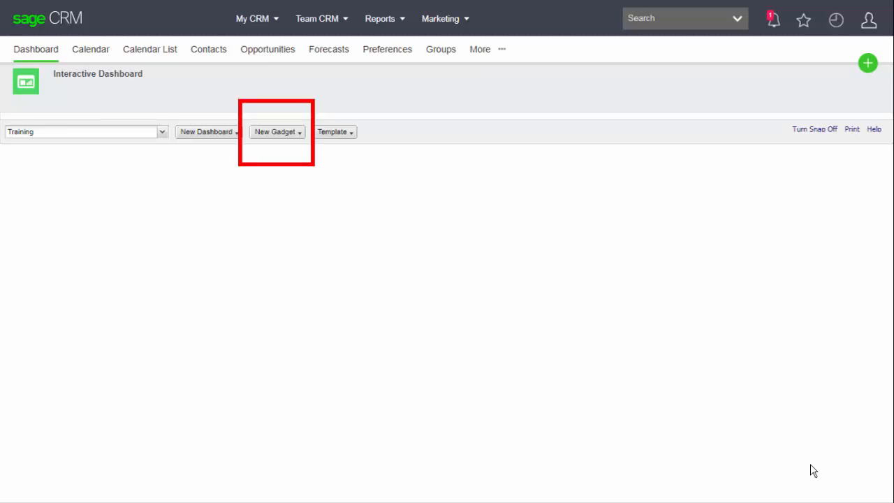
Choose New Gadget > Create Gadget to launch the Gadget Wizard
click(276, 132)
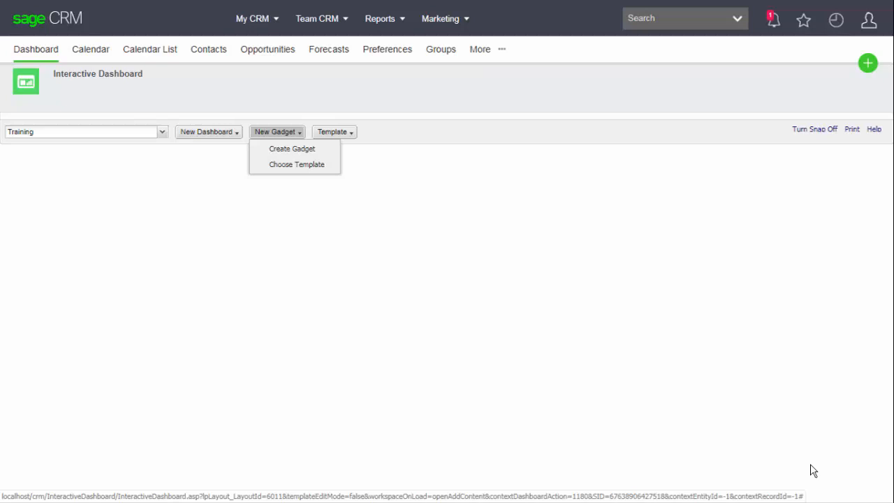
click(291, 148)
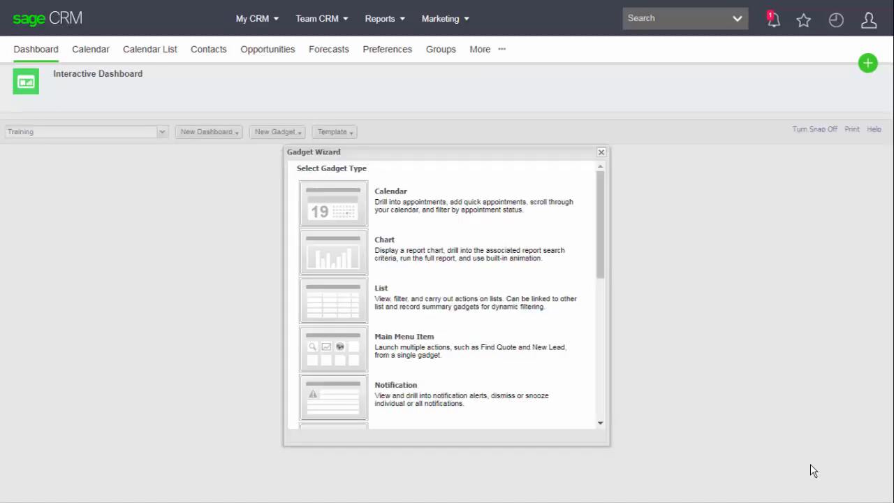